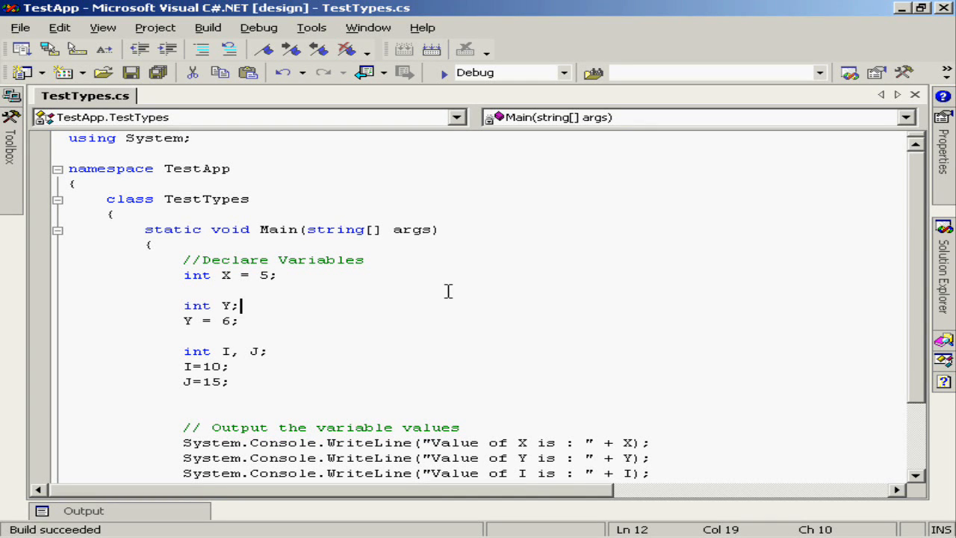
{"action": "mouse_move", "coordinate": [413, 293]}
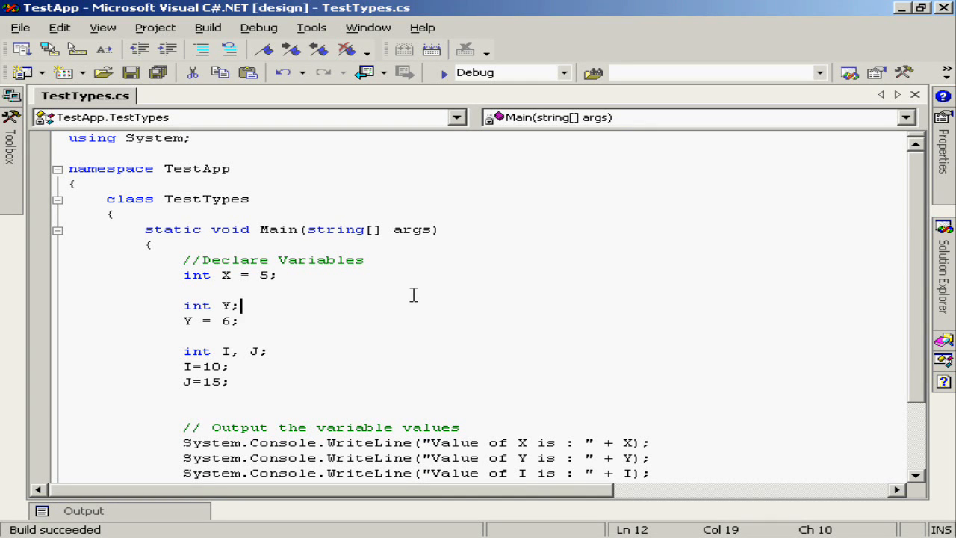
{"action": "mouse_move", "coordinate": [219, 285]}
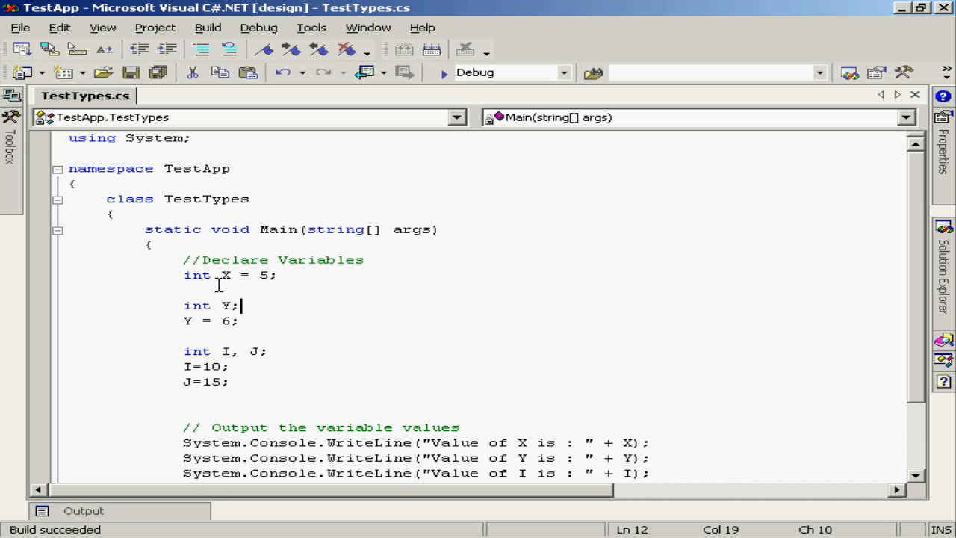
{"action": "mouse_move", "coordinate": [345, 327]}
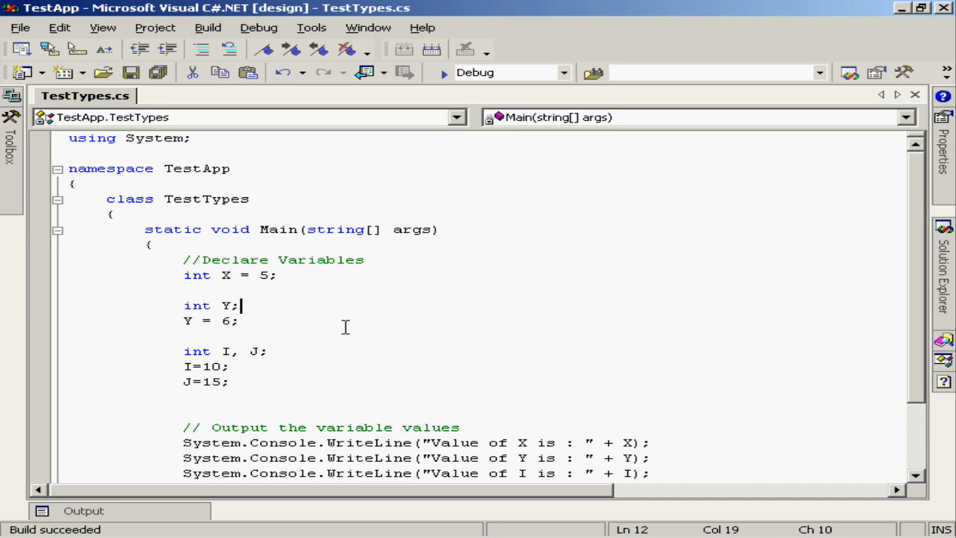
Scroll Main down to the Console.WriteLine lines for X, Y, I, J and I's base type
{"action": "left_click", "coordinate": [277, 274]}
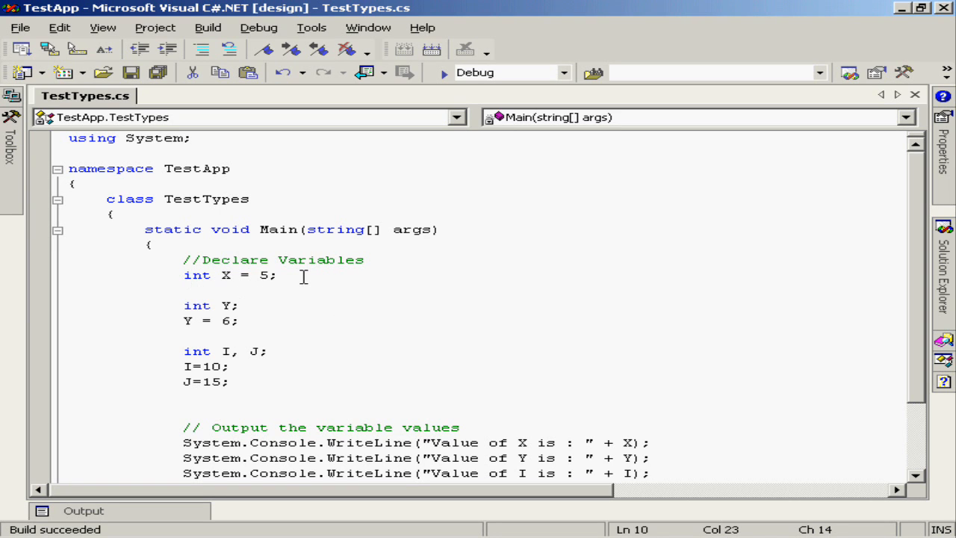
{"action": "mouse_move", "coordinate": [281, 304]}
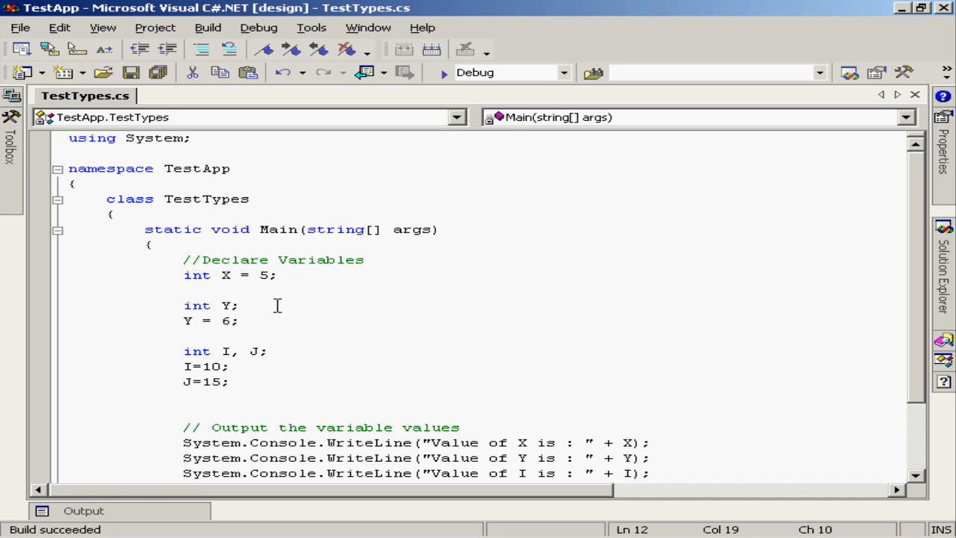
{"action": "left_click", "coordinate": [280, 320]}
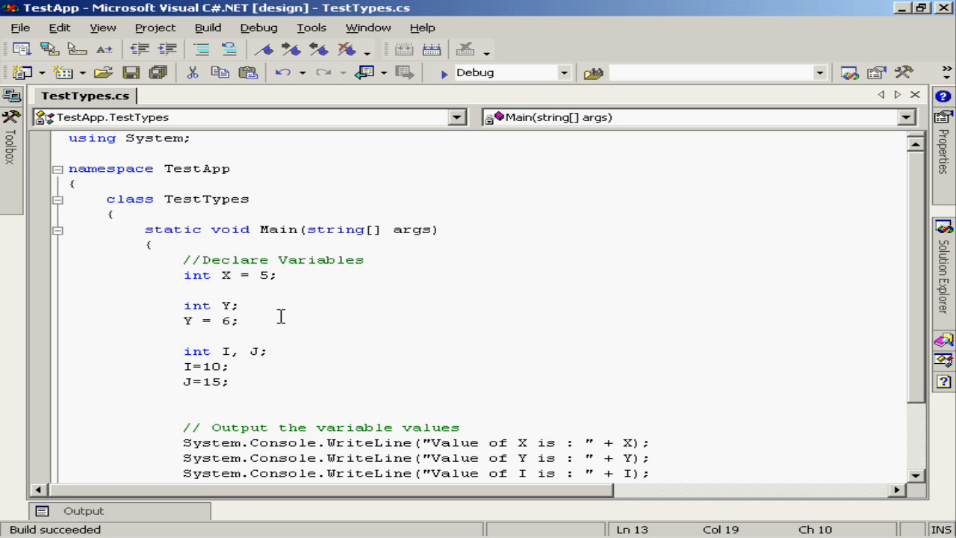
{"action": "left_click", "coordinate": [239, 320]}
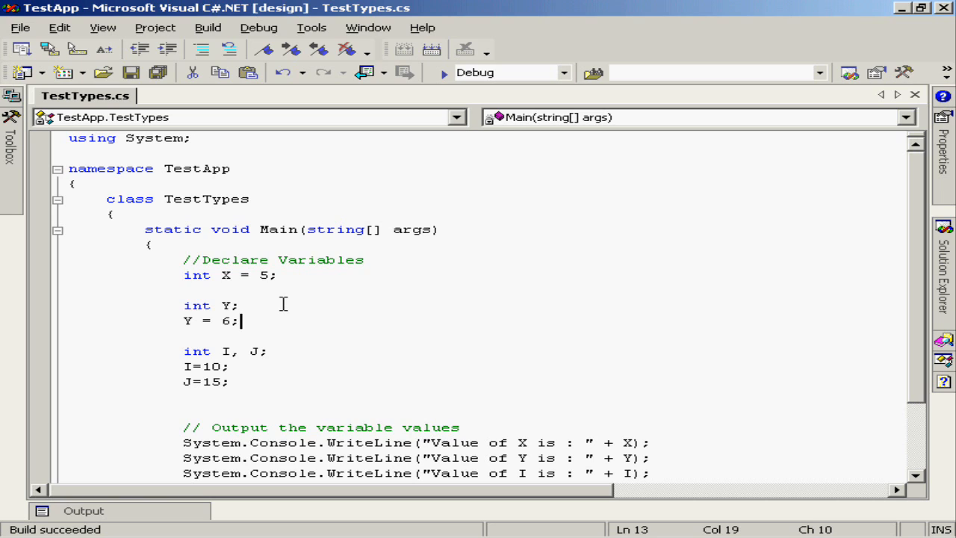
{"action": "mouse_move", "coordinate": [273, 315]}
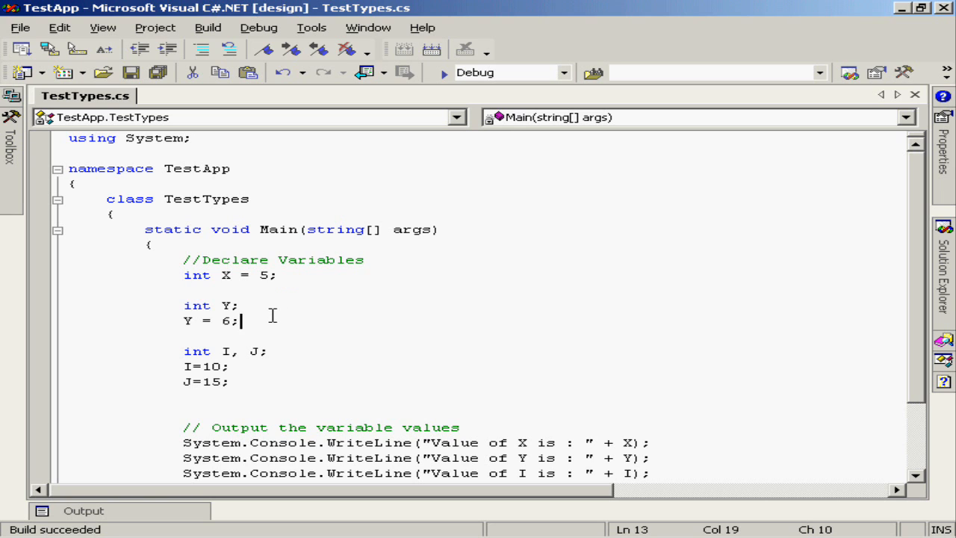
{"action": "mouse_move", "coordinate": [278, 320]}
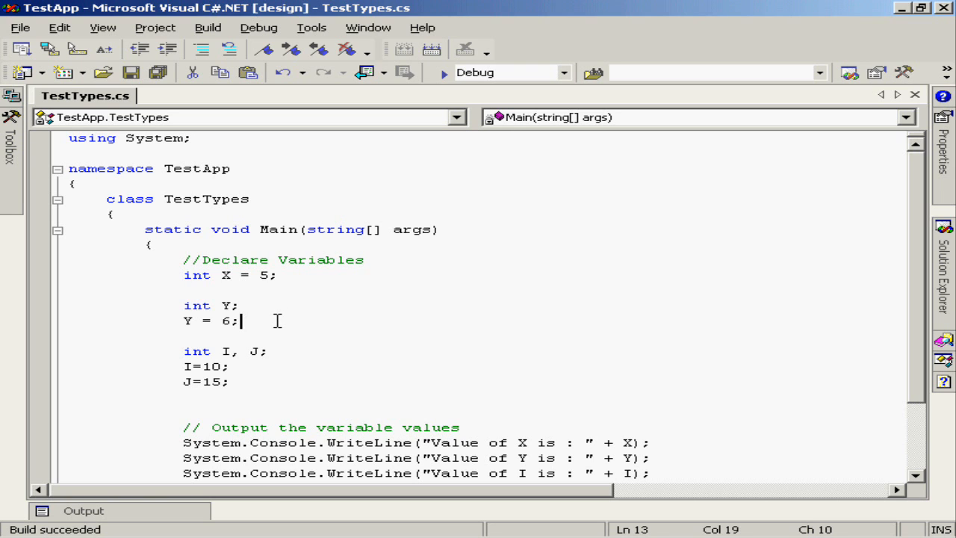
{"action": "mouse_move", "coordinate": [278, 351]}
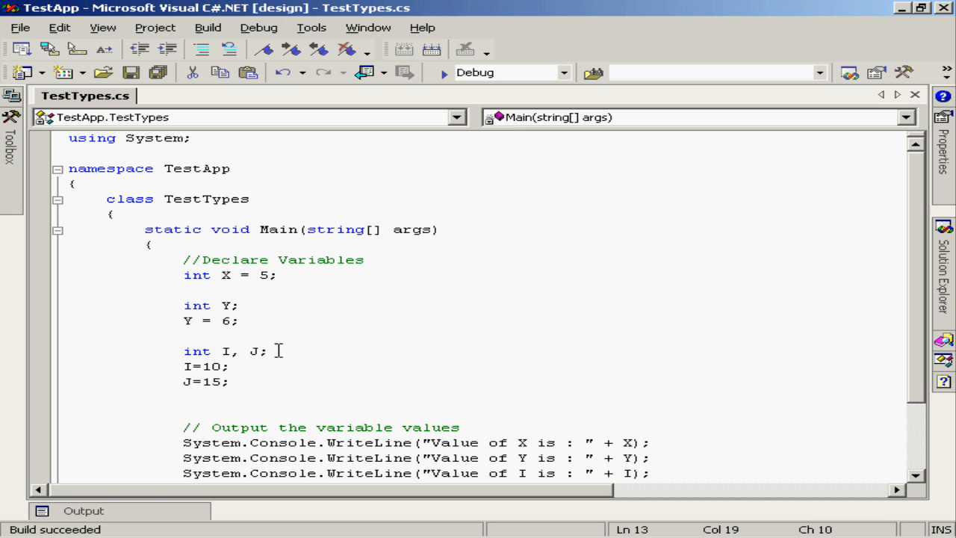
{"action": "mouse_move", "coordinate": [260, 366]}
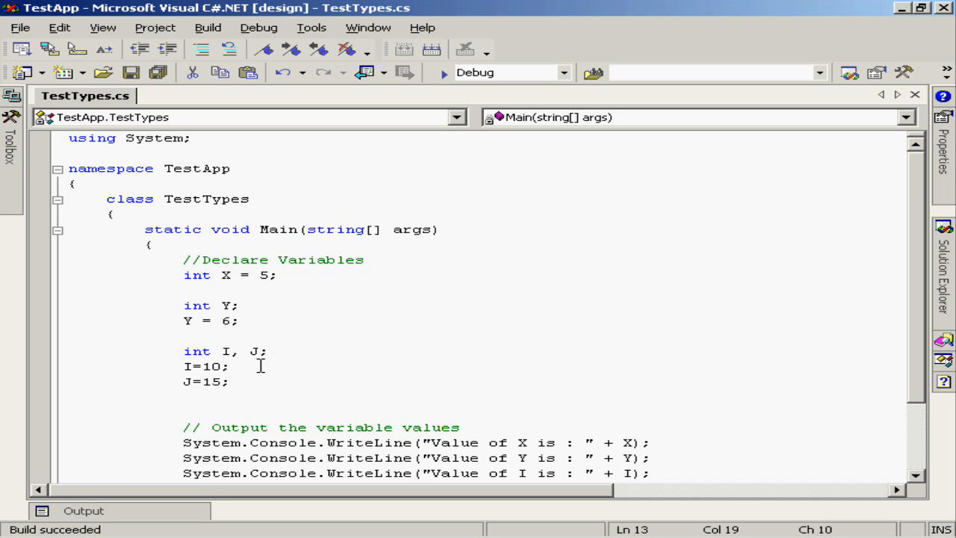
{"action": "mouse_move", "coordinate": [516, 366]}
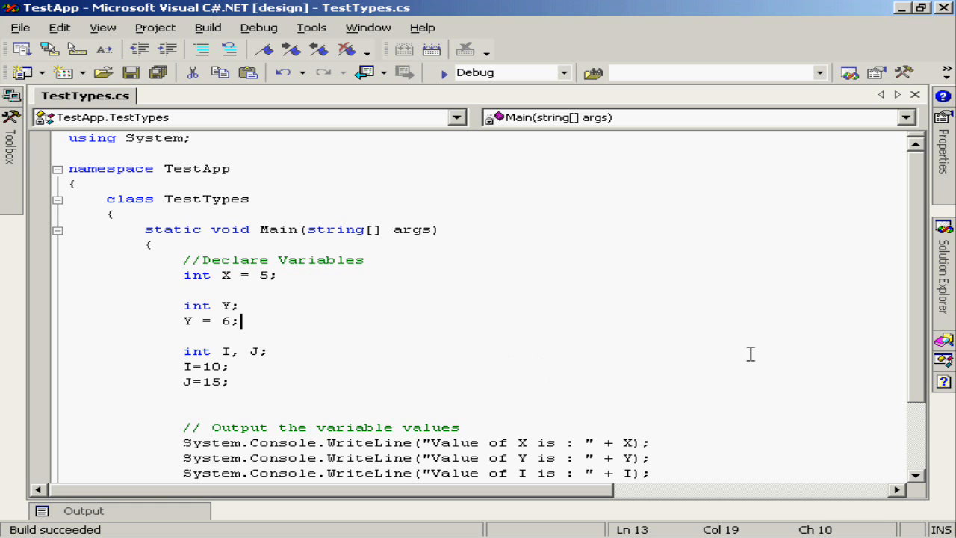
{"action": "scroll", "scroll_direction": "down", "scroll_amount": 3}
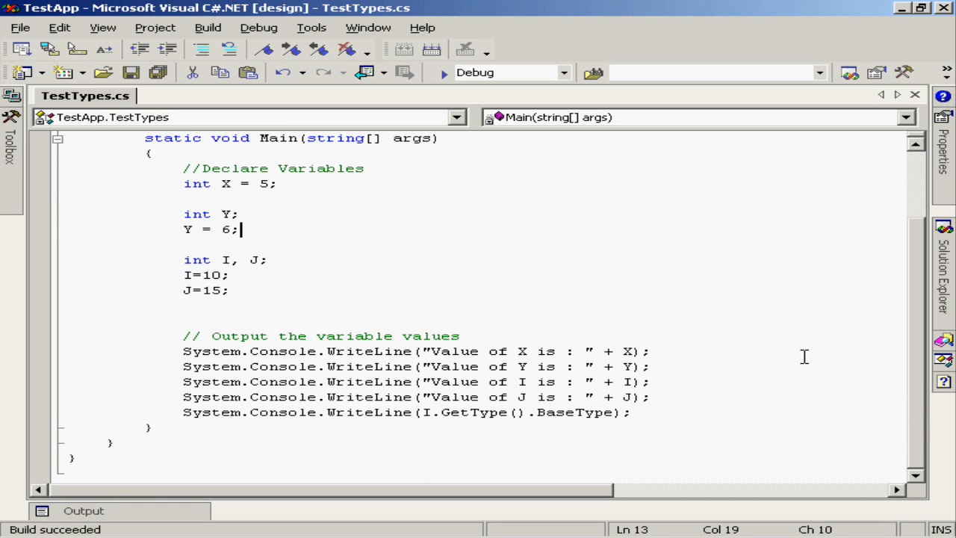
{"action": "mouse_move", "coordinate": [545, 371]}
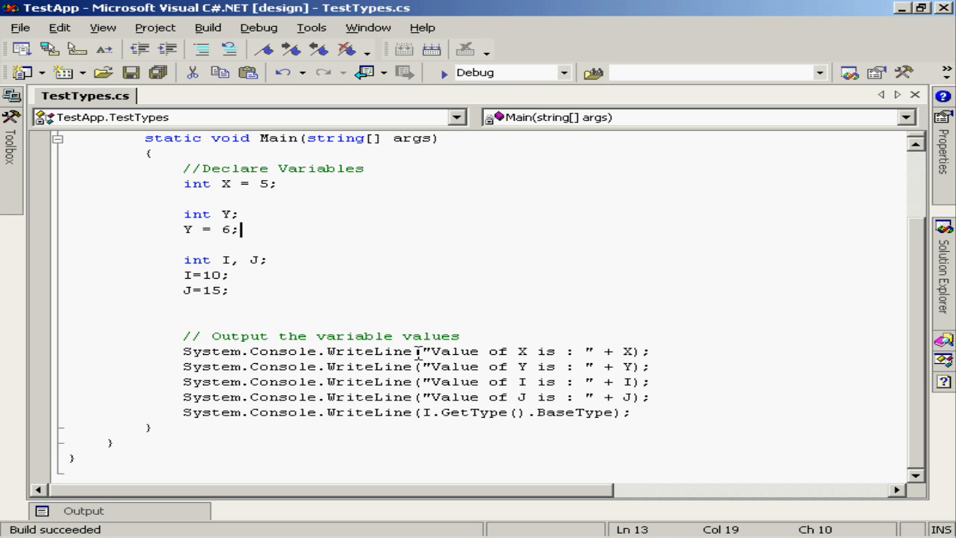
{"action": "mouse_move", "coordinate": [228, 351]}
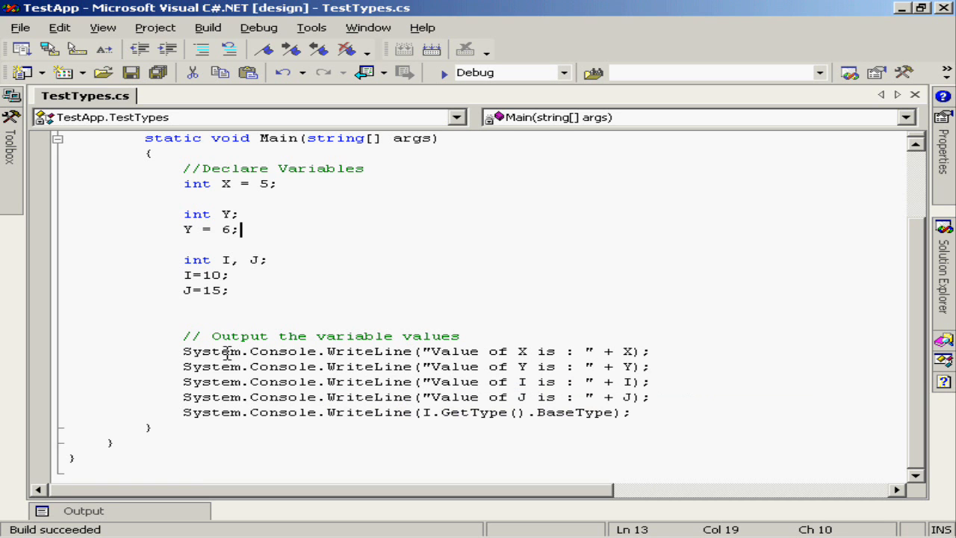
{"action": "mouse_move", "coordinate": [288, 366]}
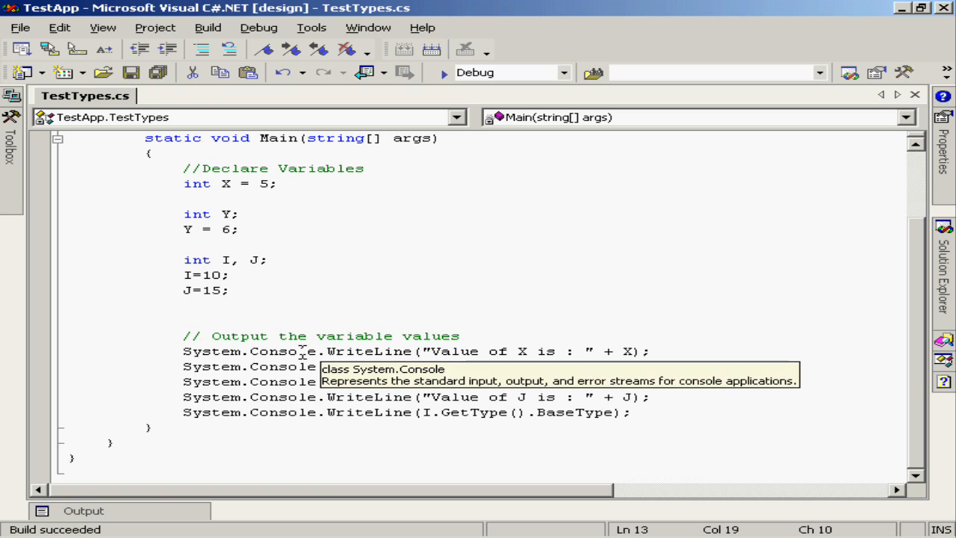
{"action": "left_click", "coordinate": [239, 229]}
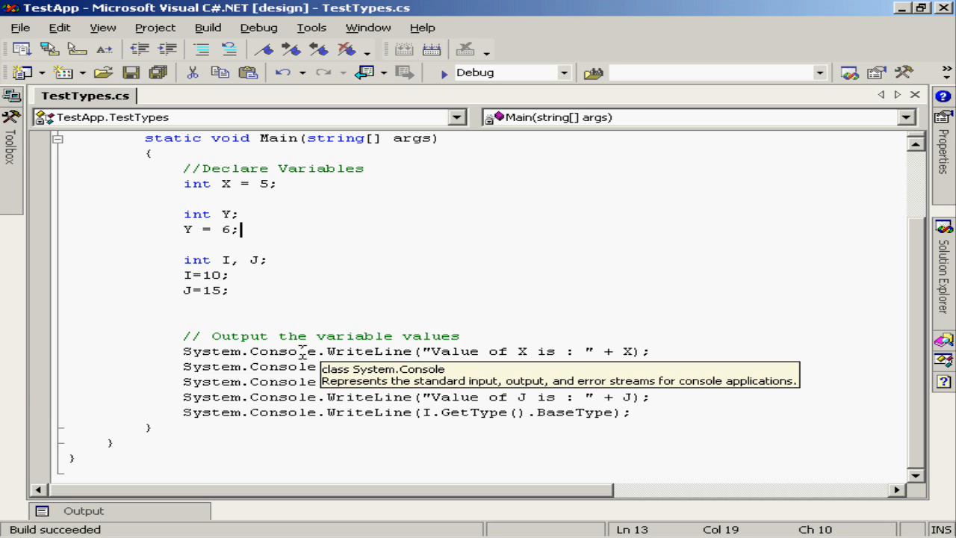
{"action": "mouse_move", "coordinate": [351, 351]}
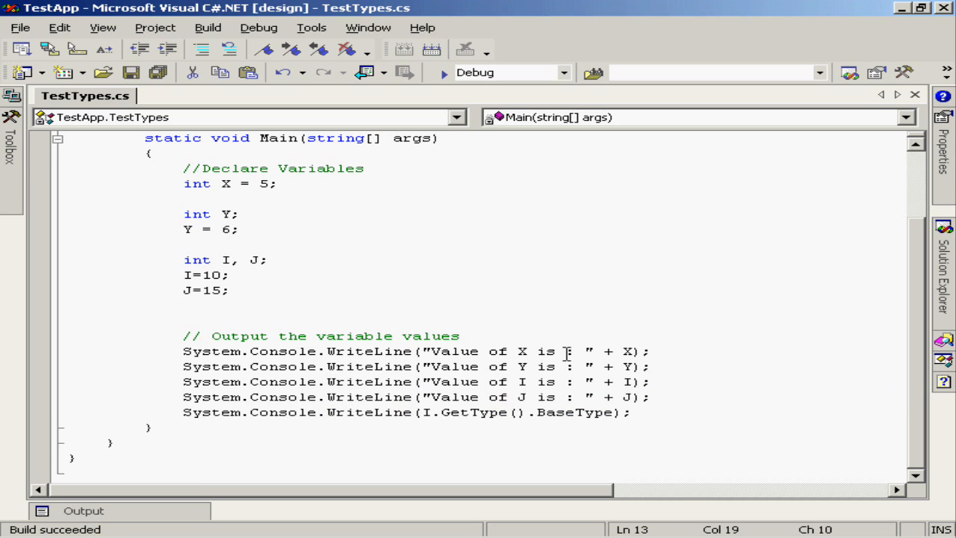
{"action": "mouse_move", "coordinate": [510, 355]}
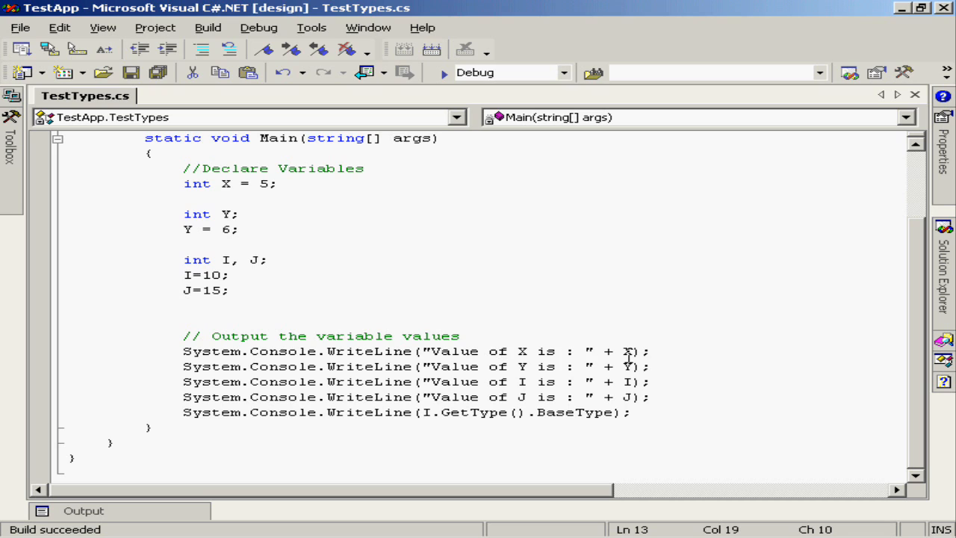
{"action": "mouse_move", "coordinate": [625, 355]}
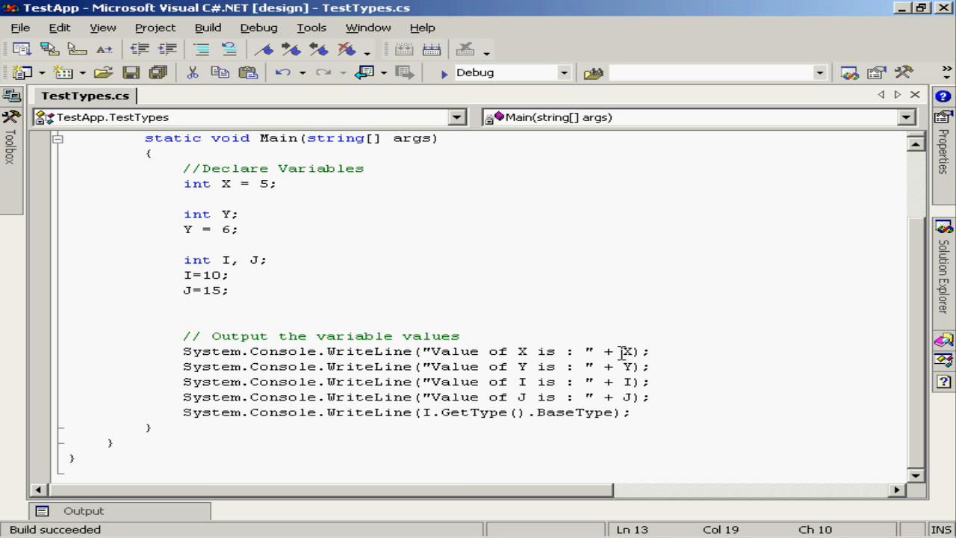
{"action": "mouse_move", "coordinate": [626, 351]}
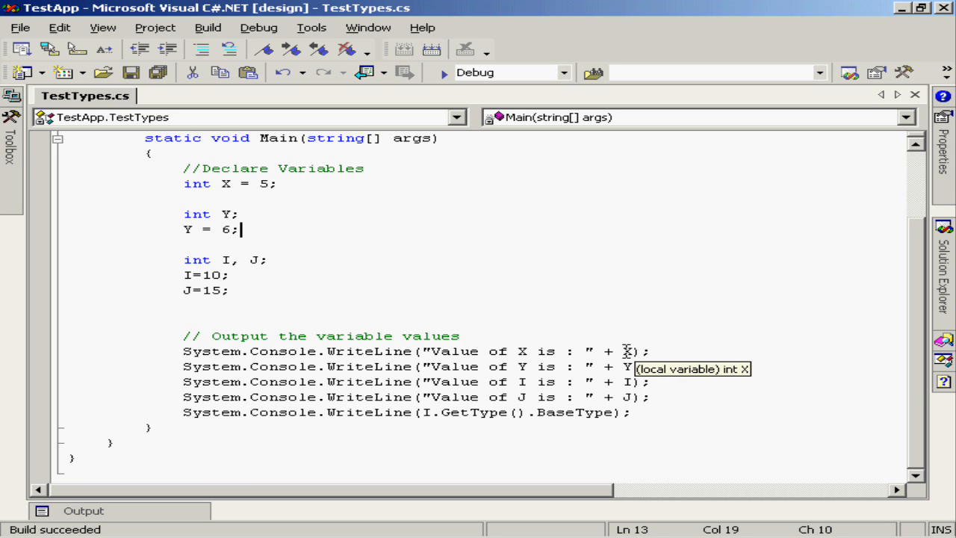
{"action": "mouse_move", "coordinate": [656, 351]}
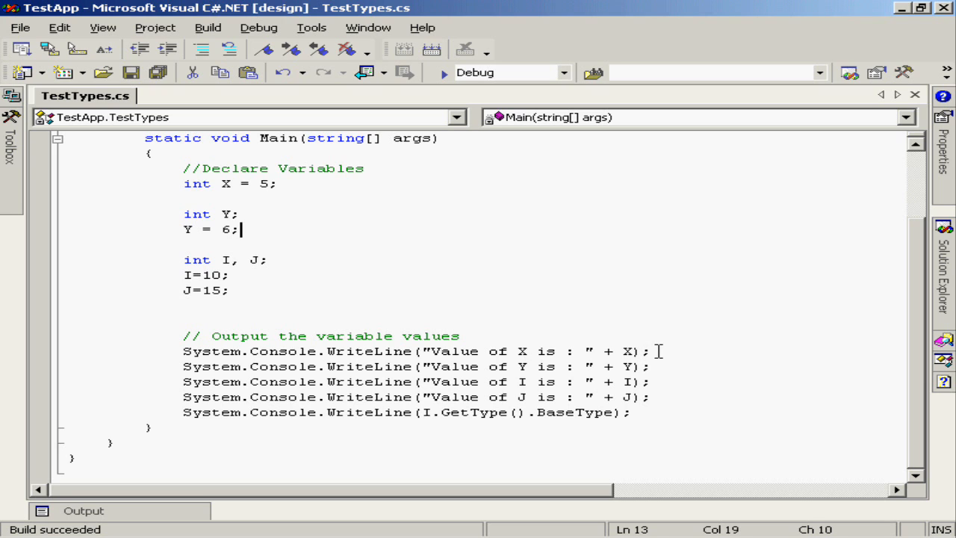
{"action": "mouse_move", "coordinate": [637, 376]}
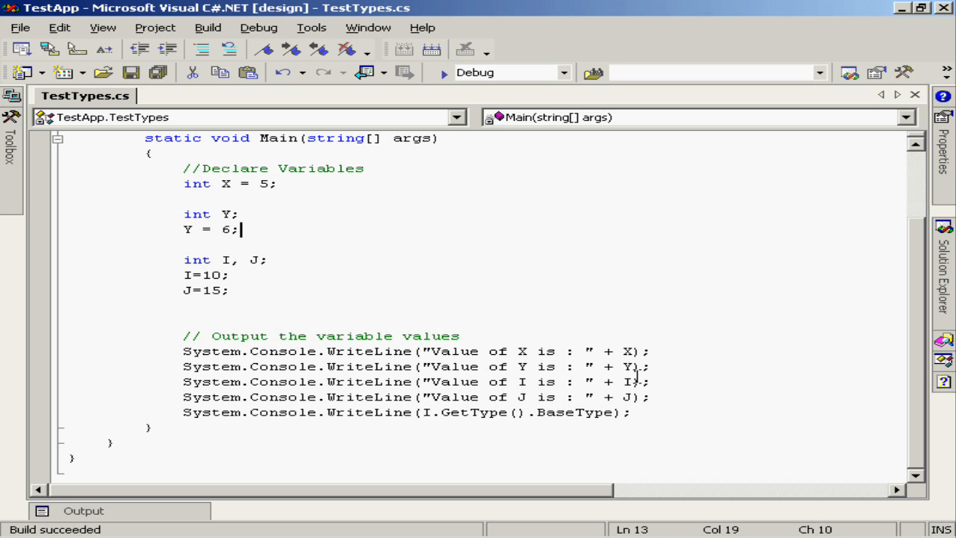
{"action": "mouse_move", "coordinate": [693, 402]}
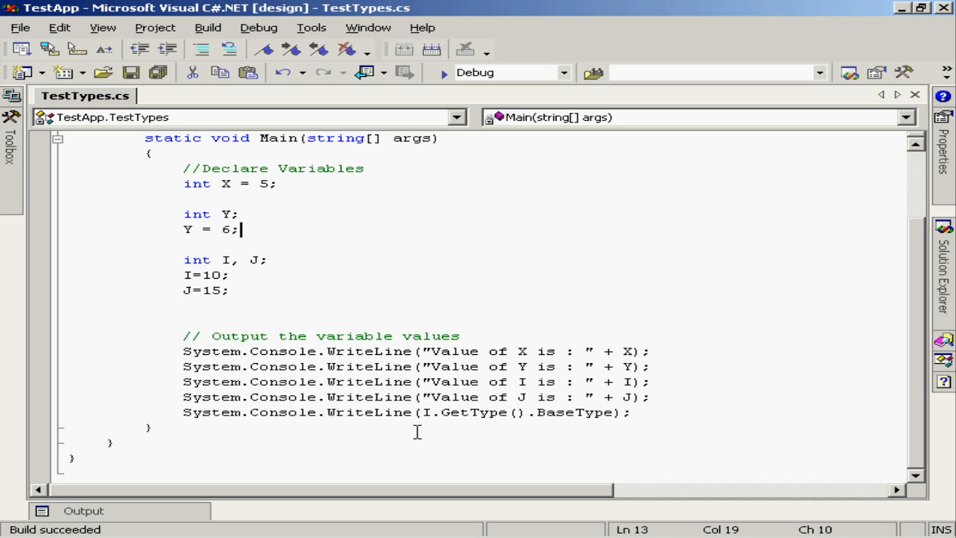
{"action": "mouse_move", "coordinate": [515, 432]}
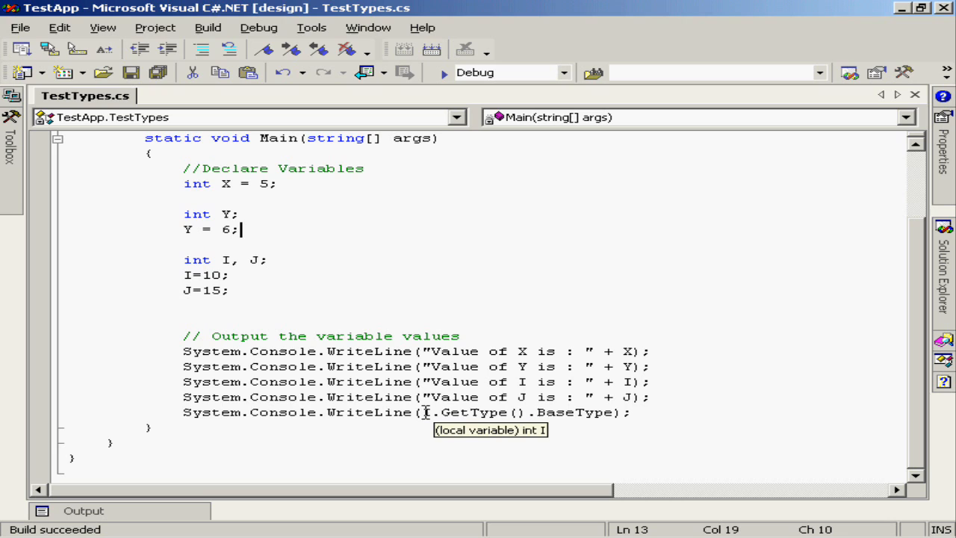
{"action": "mouse_move", "coordinate": [458, 411]}
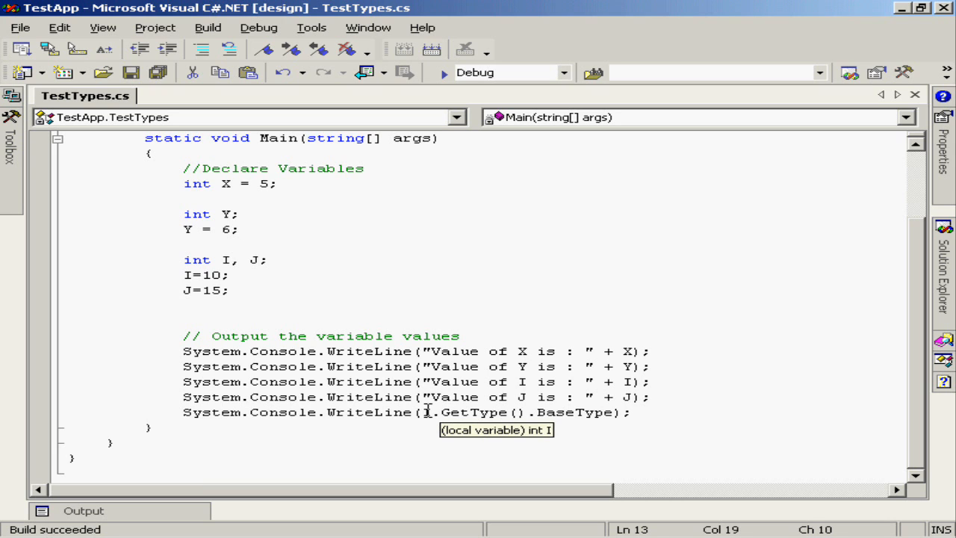
{"action": "mouse_move", "coordinate": [499, 436]}
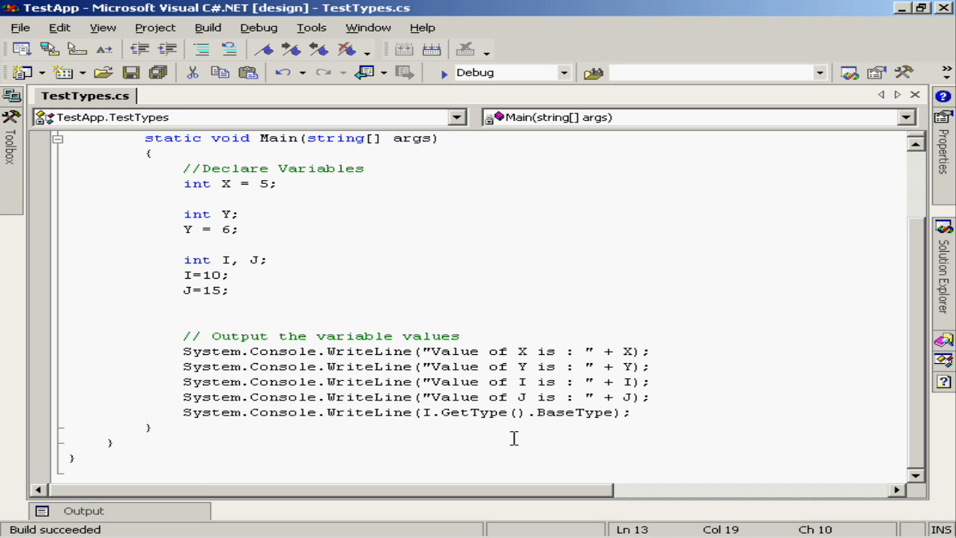
{"action": "mouse_move", "coordinate": [539, 412]}
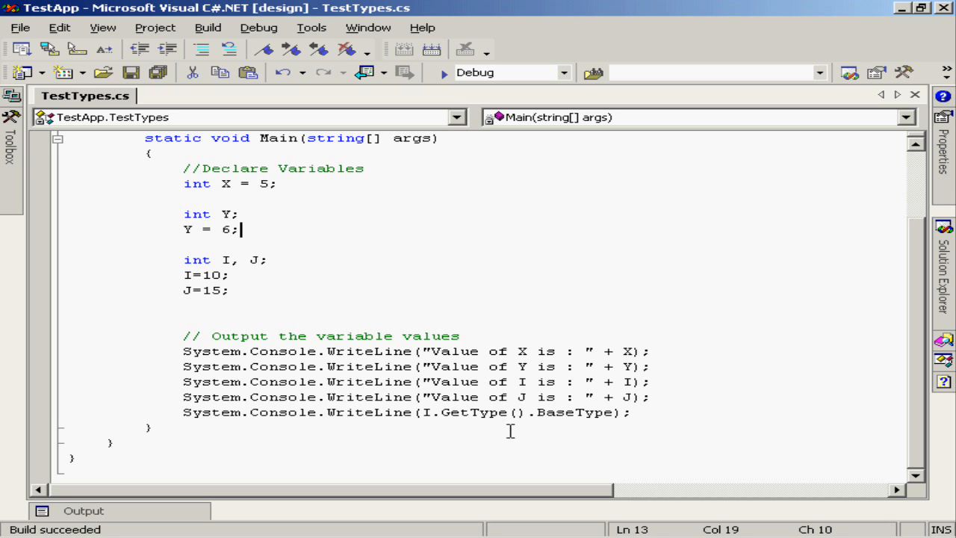
{"action": "mouse_move", "coordinate": [459, 411]}
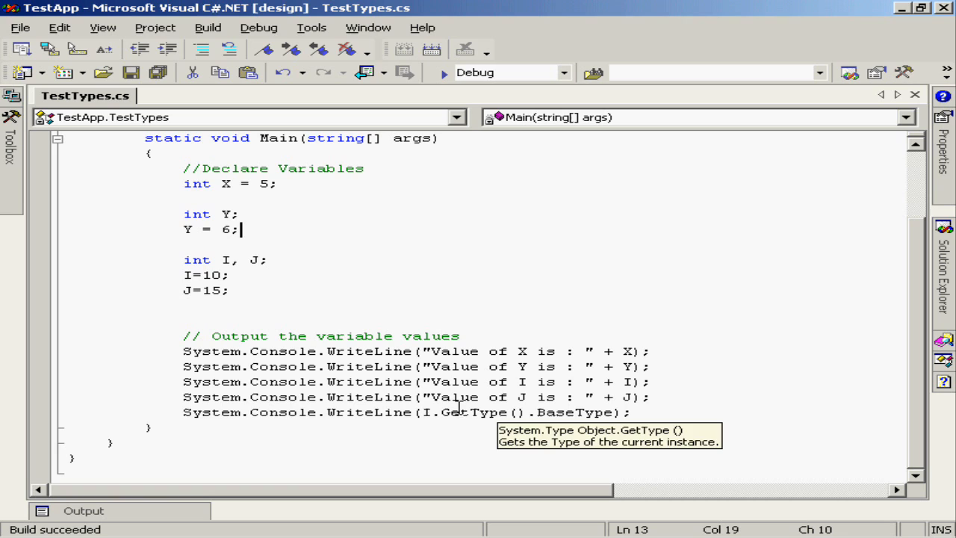
{"action": "mouse_move", "coordinate": [486, 430]}
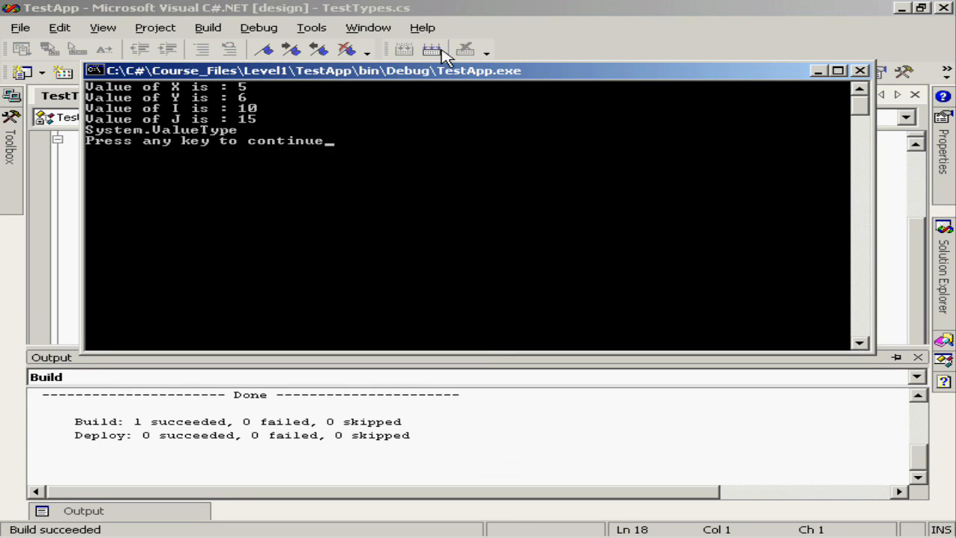
{"action": "mouse_move", "coordinate": [179, 101]}
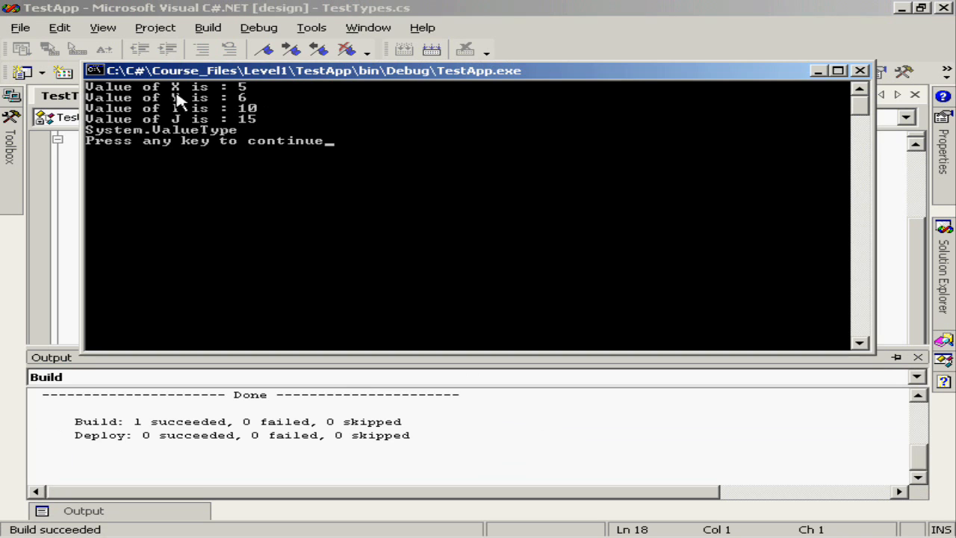
{"action": "mouse_move", "coordinate": [373, 118]}
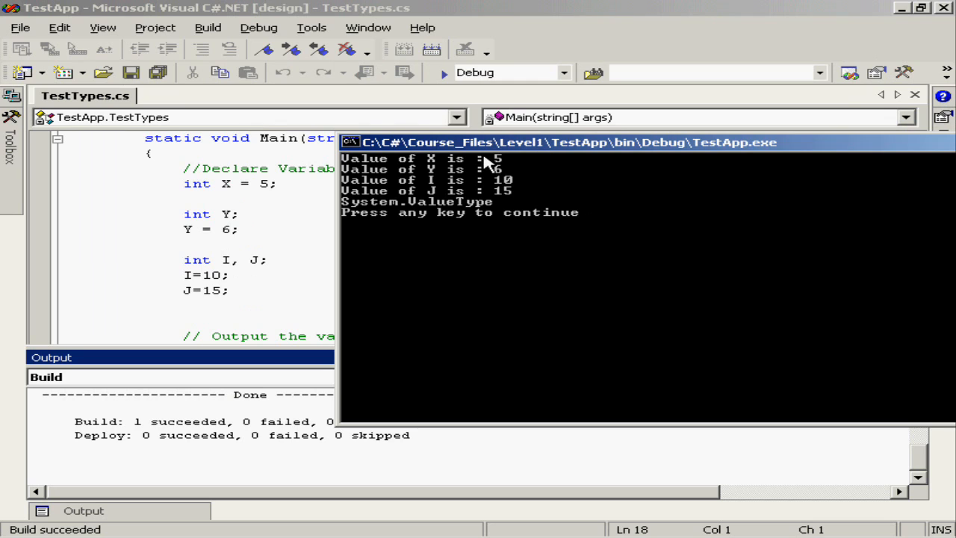
{"action": "mouse_move", "coordinate": [510, 174]}
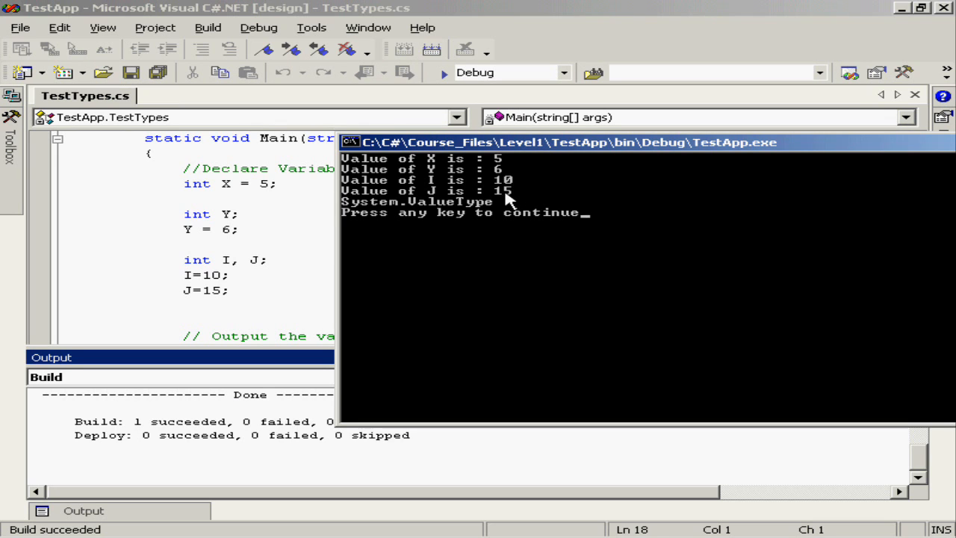
{"action": "mouse_move", "coordinate": [517, 198]}
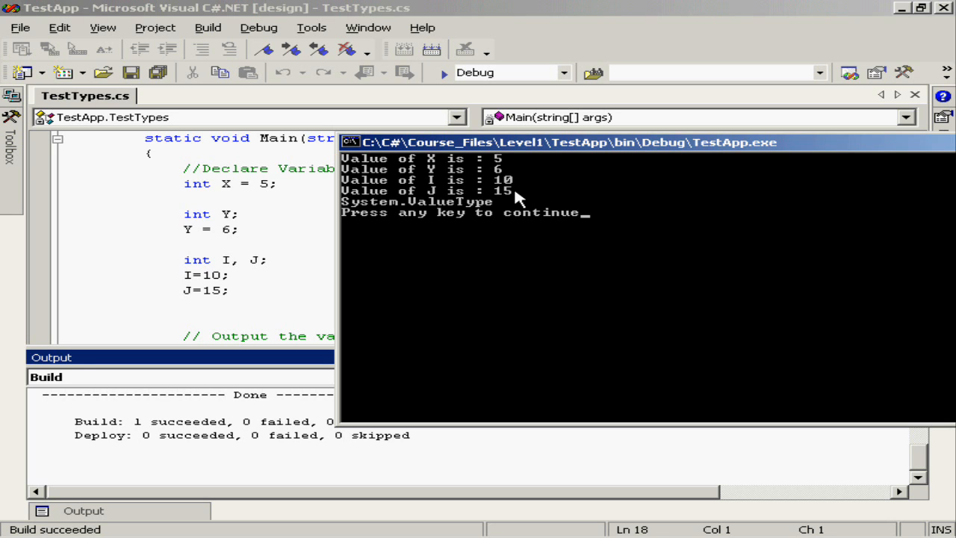
{"action": "mouse_move", "coordinate": [392, 209]}
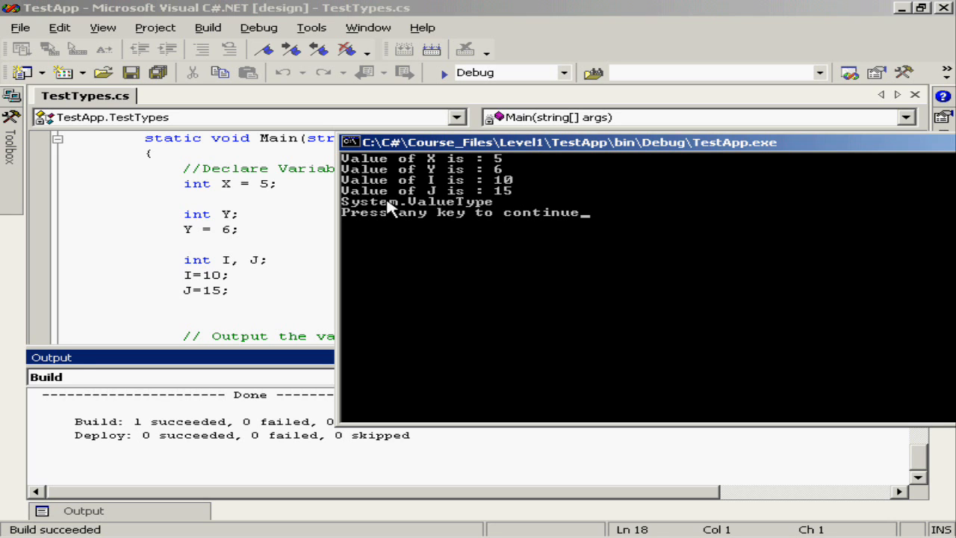
{"action": "mouse_move", "coordinate": [366, 211]}
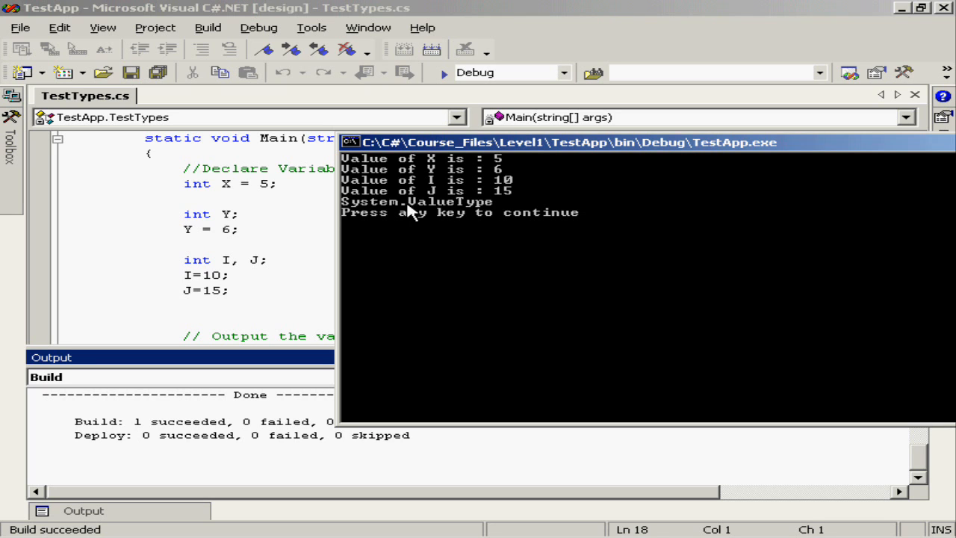
{"action": "mouse_move", "coordinate": [448, 234]}
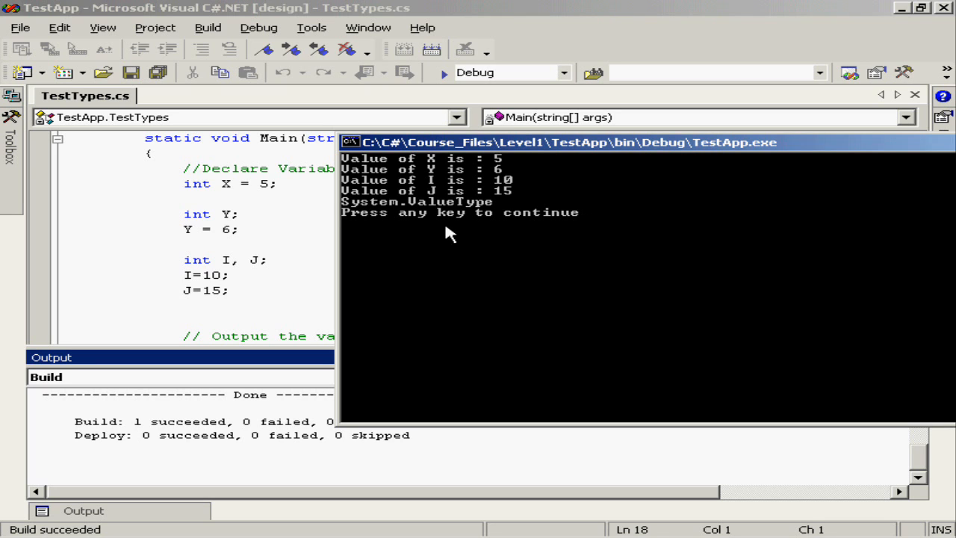
{"action": "mouse_move", "coordinate": [474, 237]}
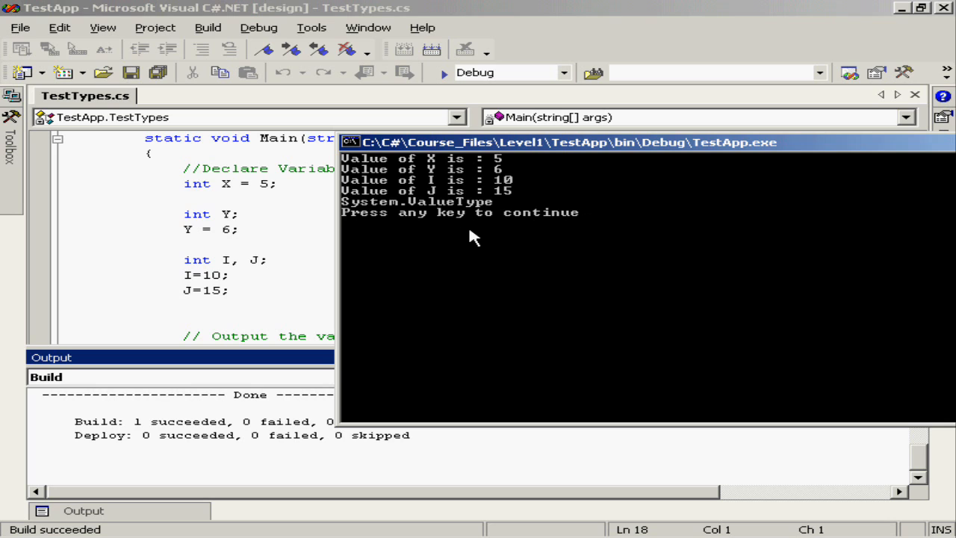
{"action": "mouse_move", "coordinate": [478, 233]}
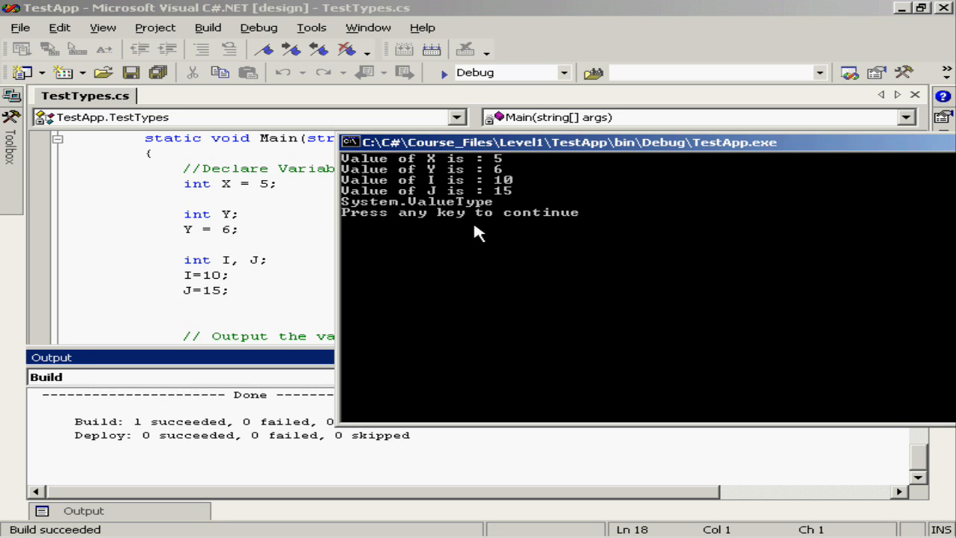